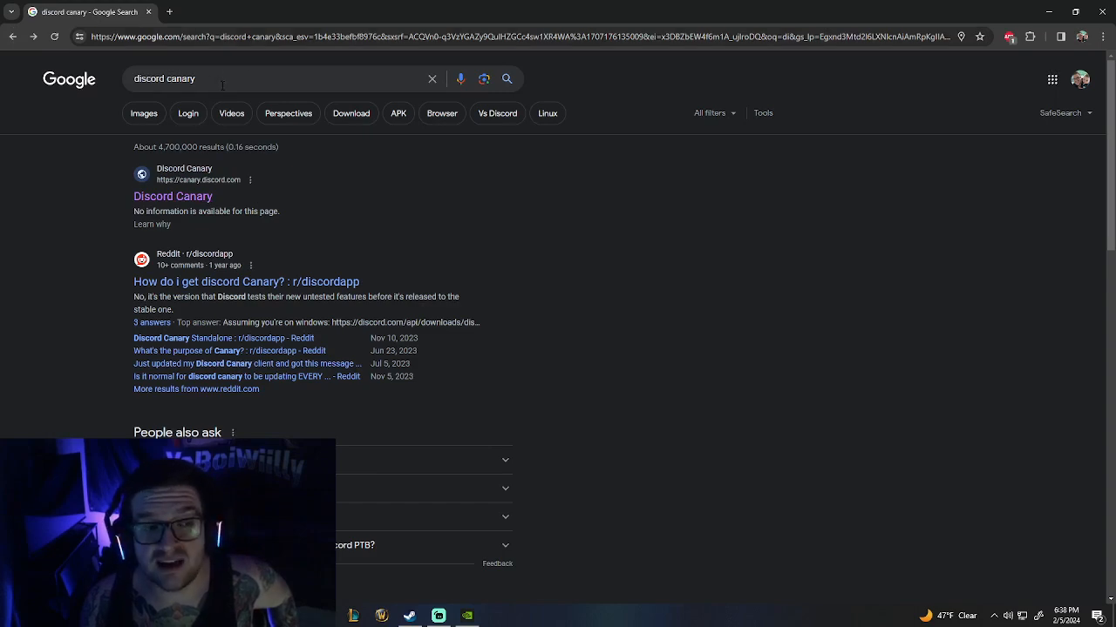
Go to the Discord Canary site (canary.discord.com) from the Google results.
left_click(172, 195)
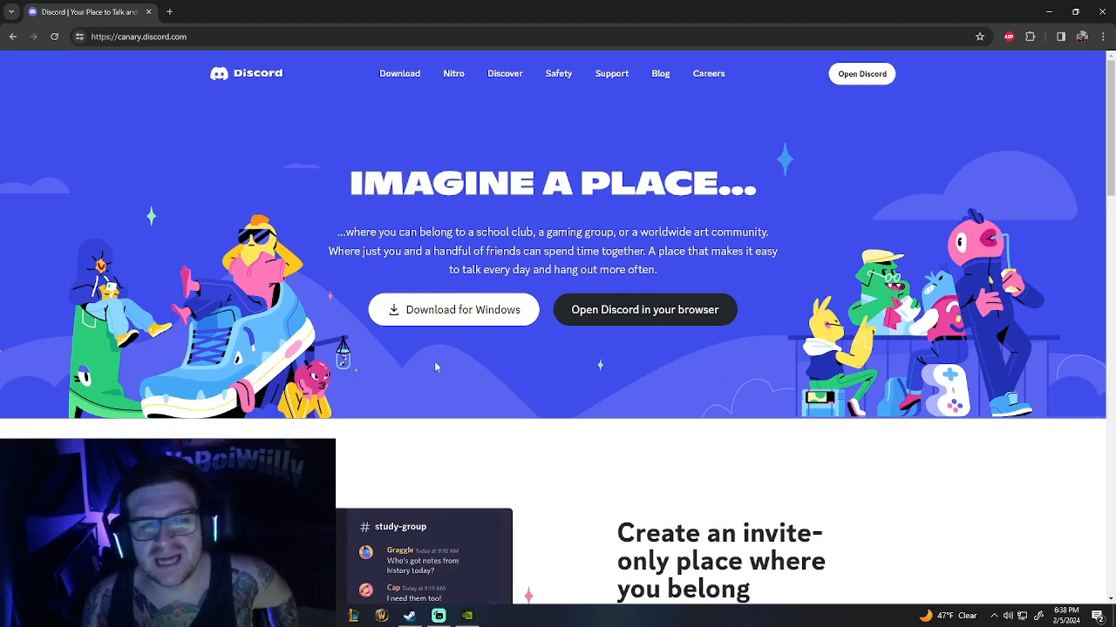
mouse_move(600, 326)
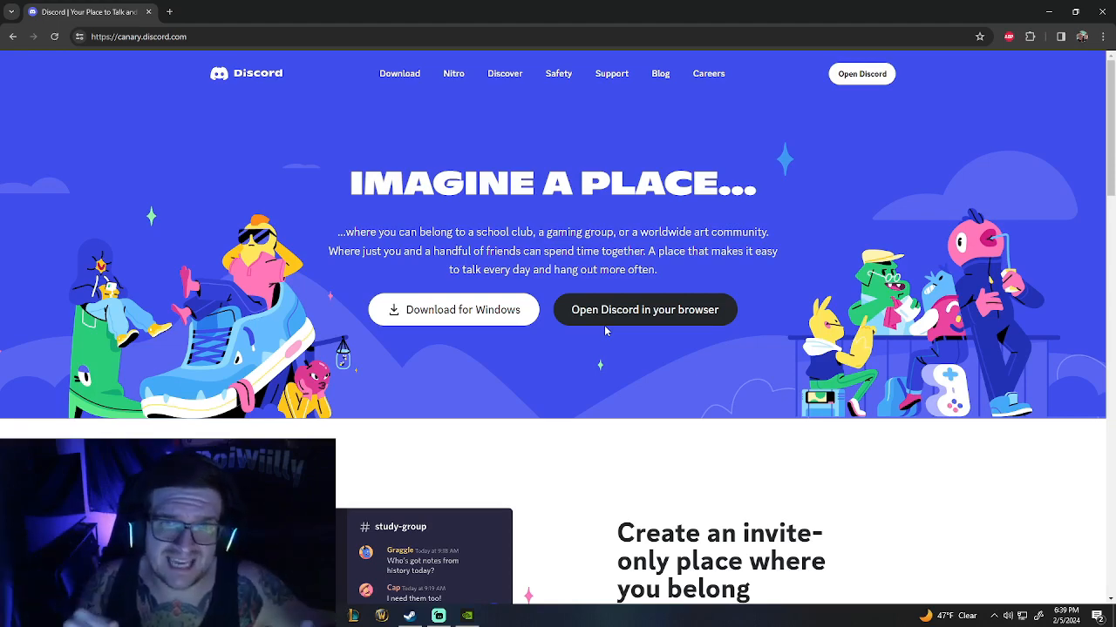
mouse_move(478, 305)
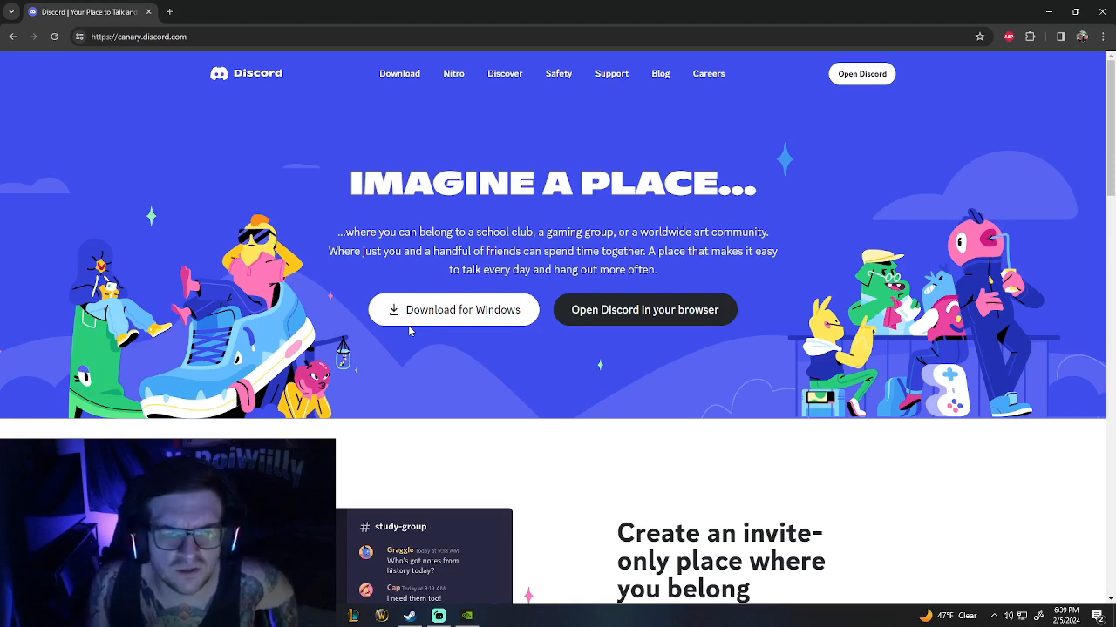
mouse_move(436, 329)
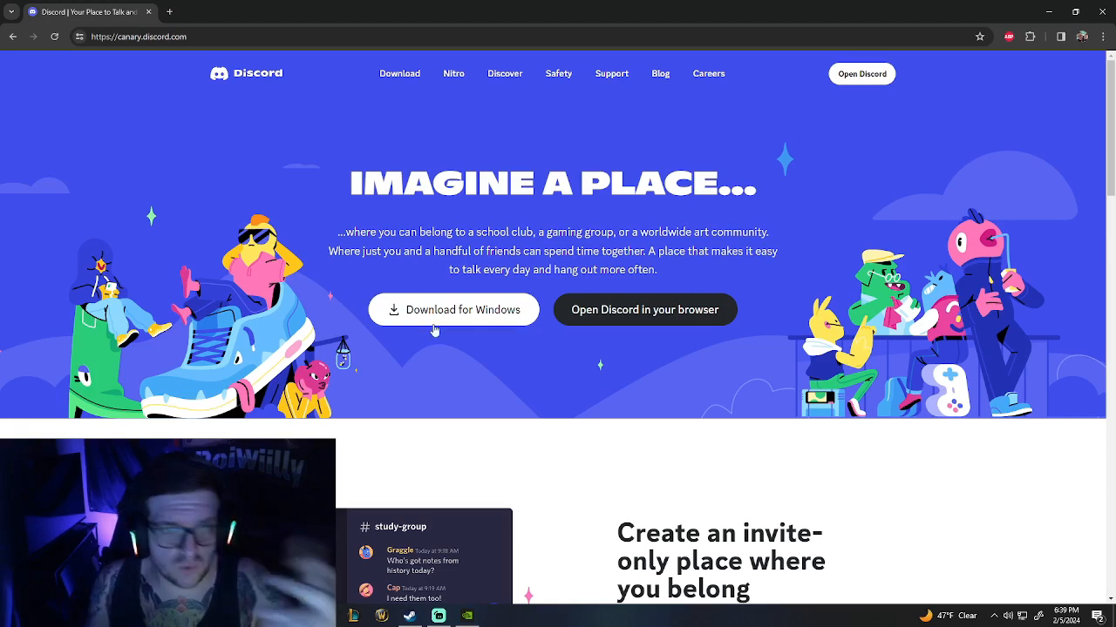
Launch the Discord web client from the Canary site, landing on the Friends page.
left_click(645, 310)
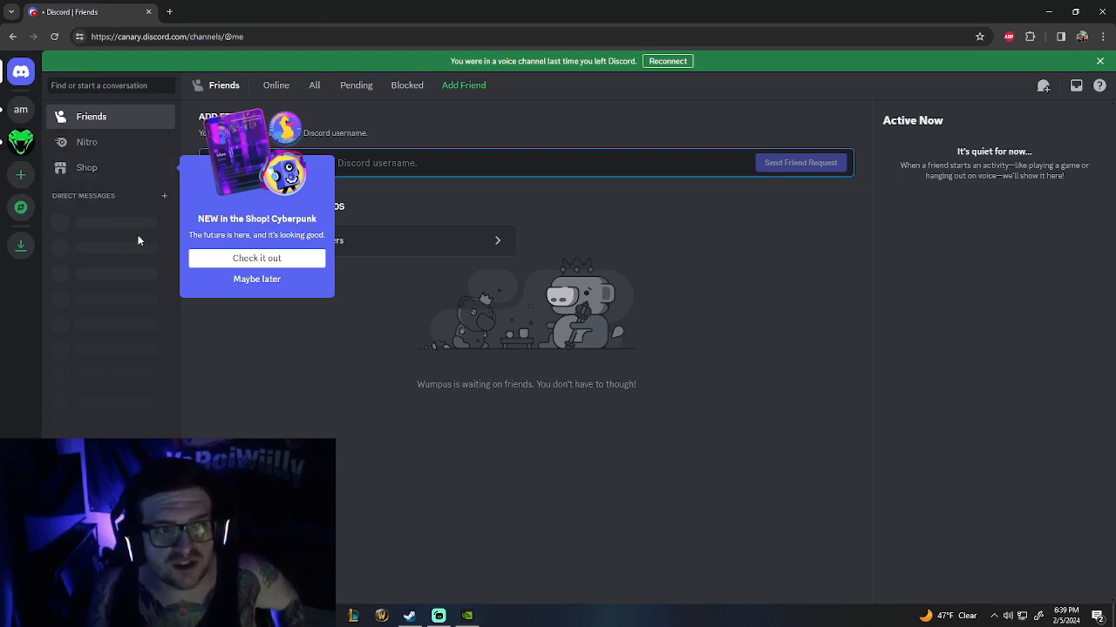
mouse_move(147, 247)
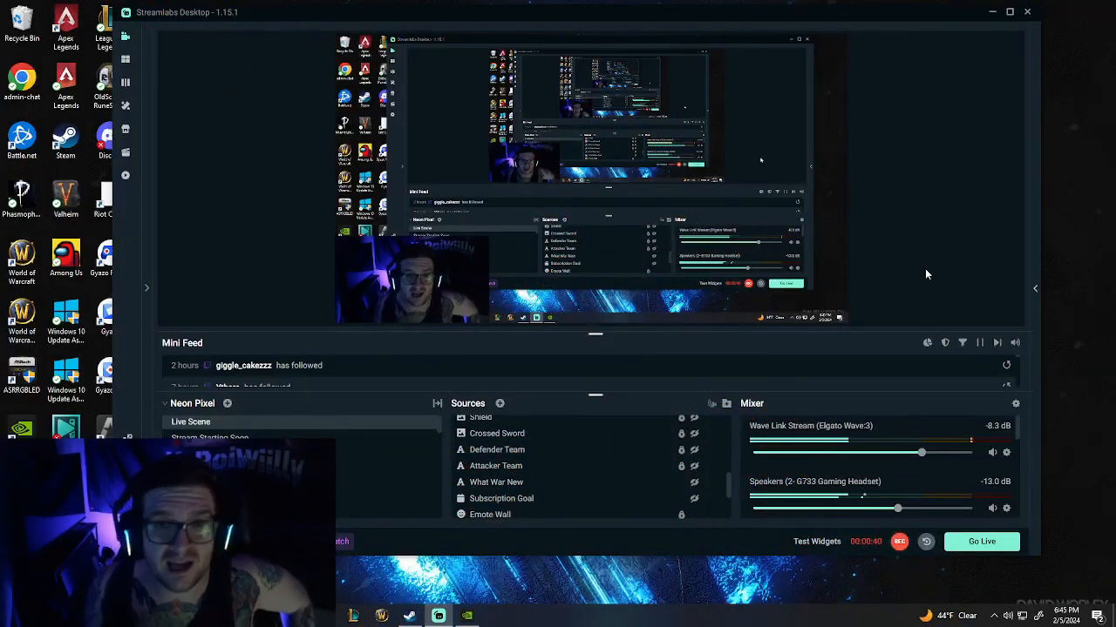
mouse_move(925, 326)
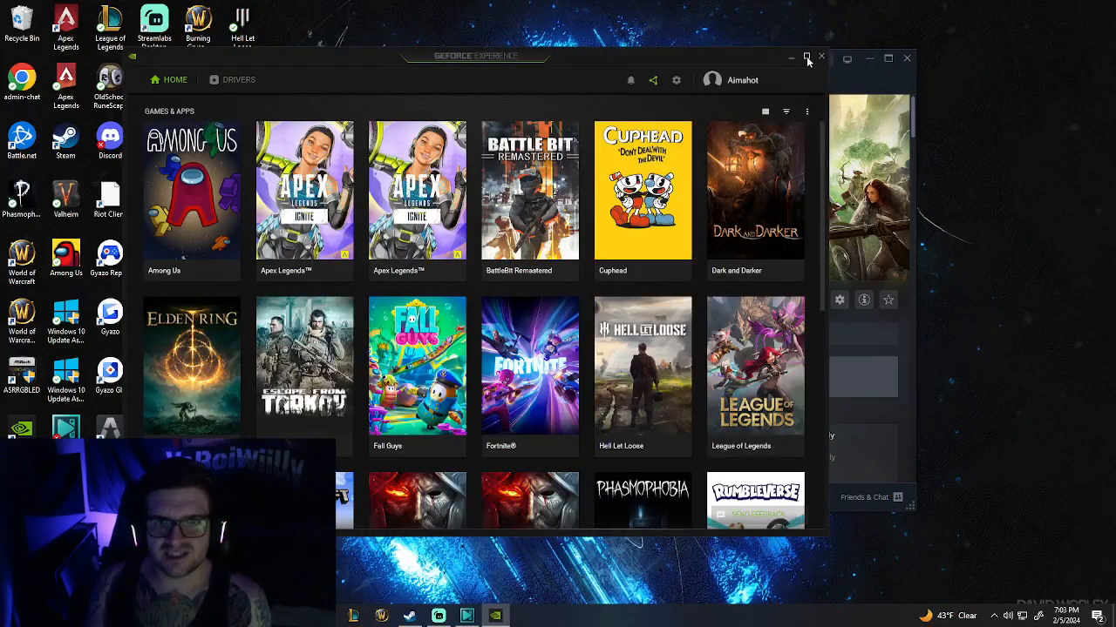
Maximize GeForce Experience and bring the In-Game Overlay section of Settings into view.
left_click(805, 57)
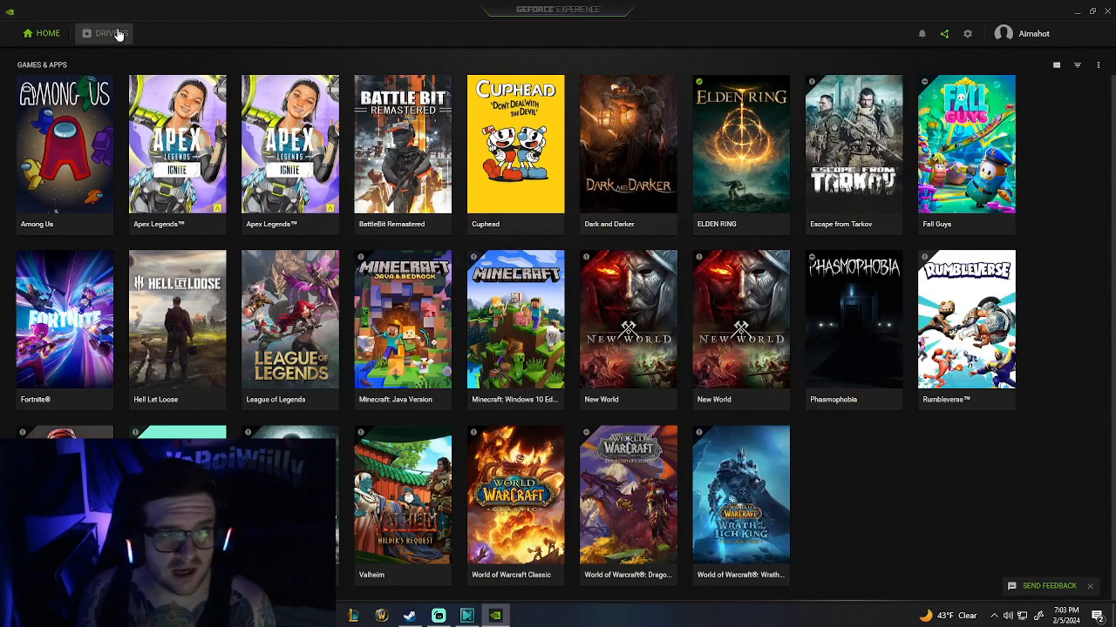
mouse_move(965, 142)
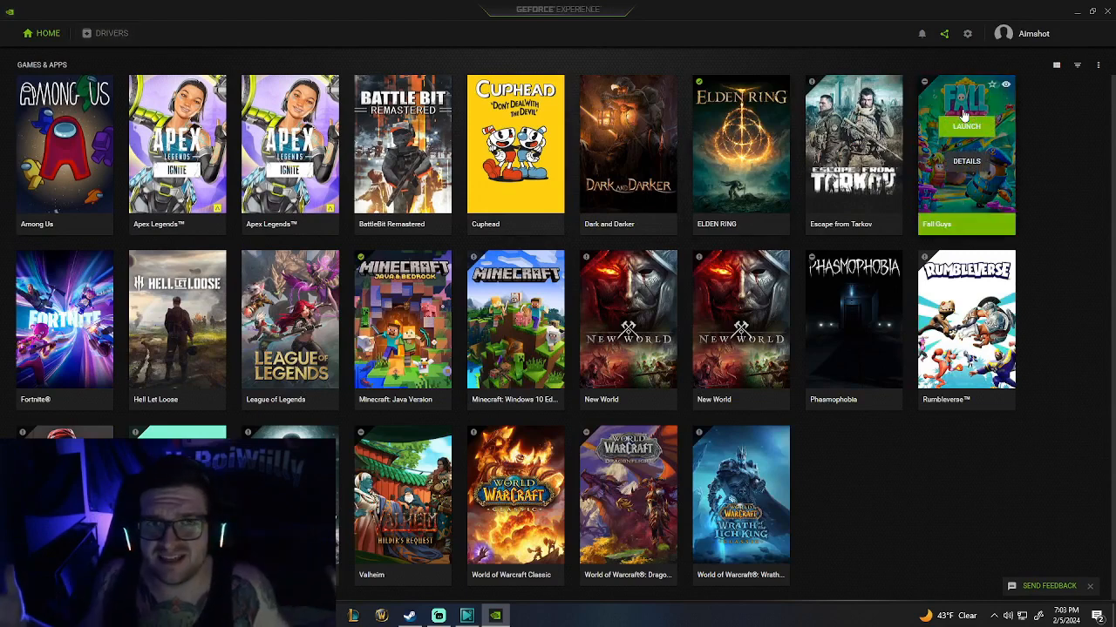
mouse_move(850, 45)
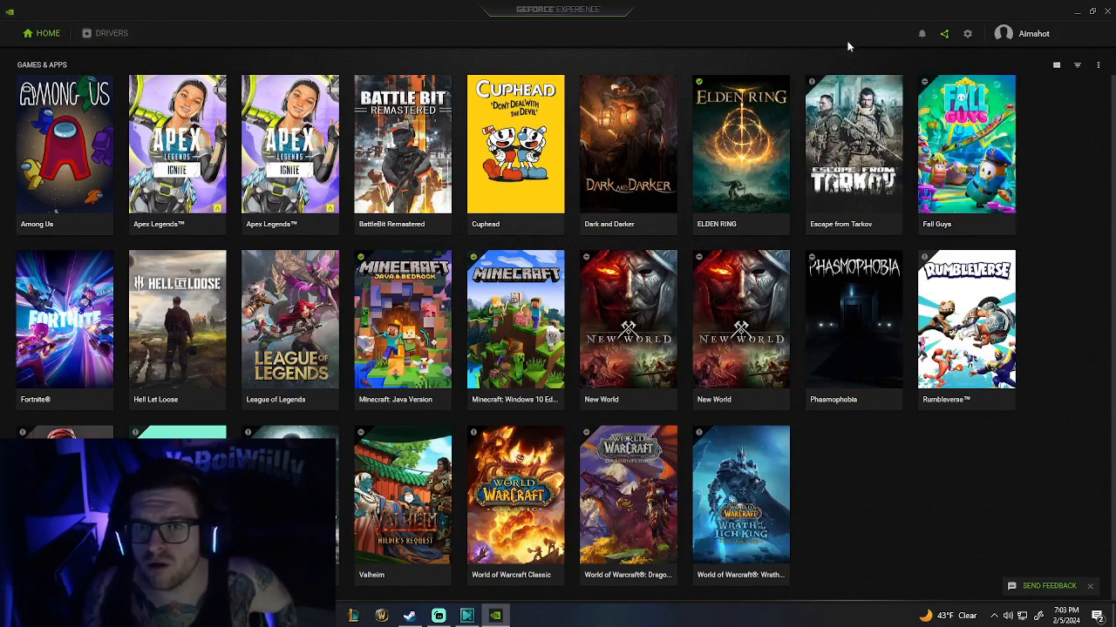
mouse_move(966, 35)
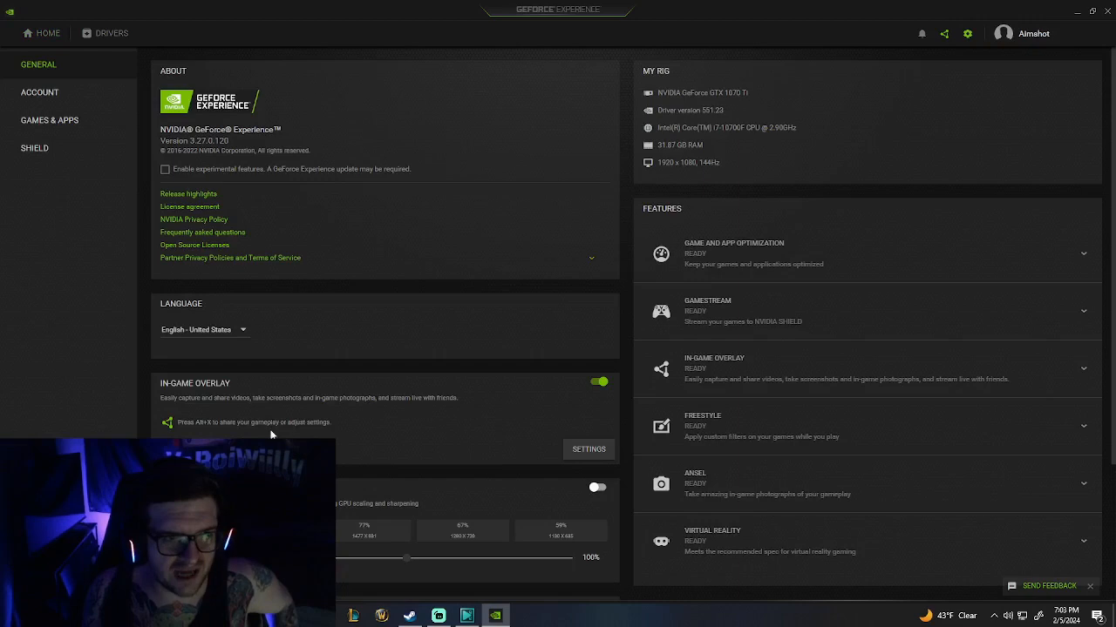
scroll("down", 3)
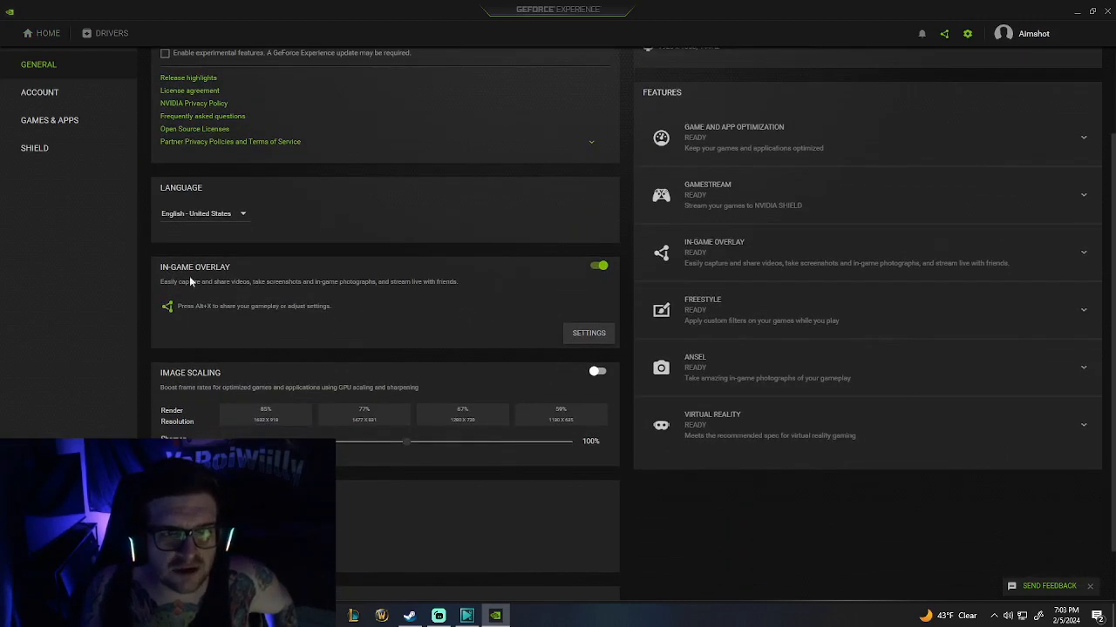
mouse_move(575, 275)
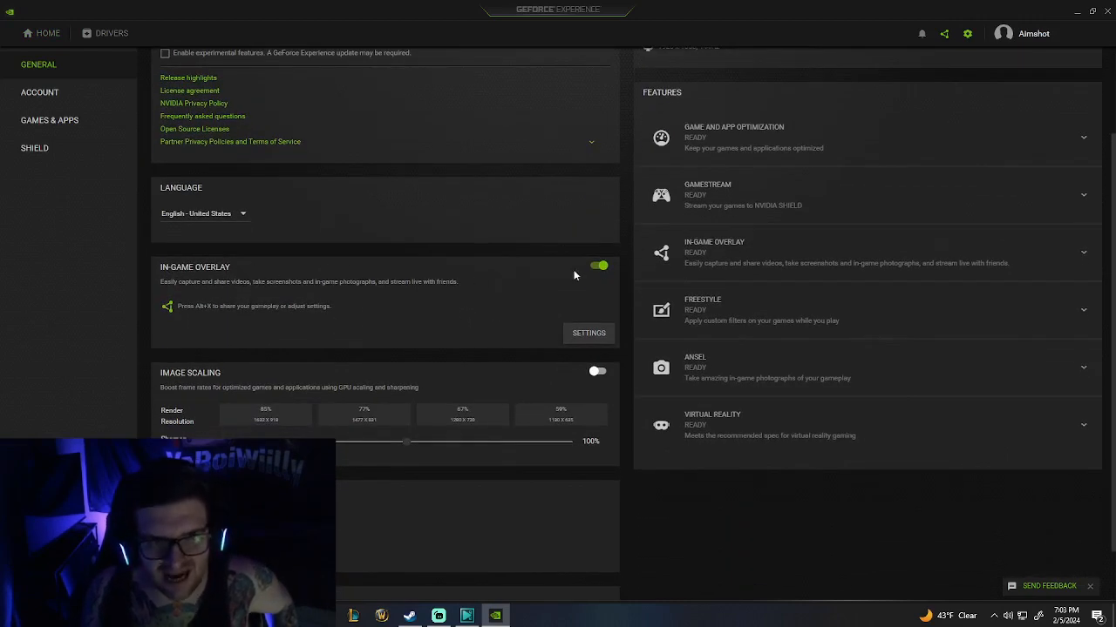
mouse_move(200, 318)
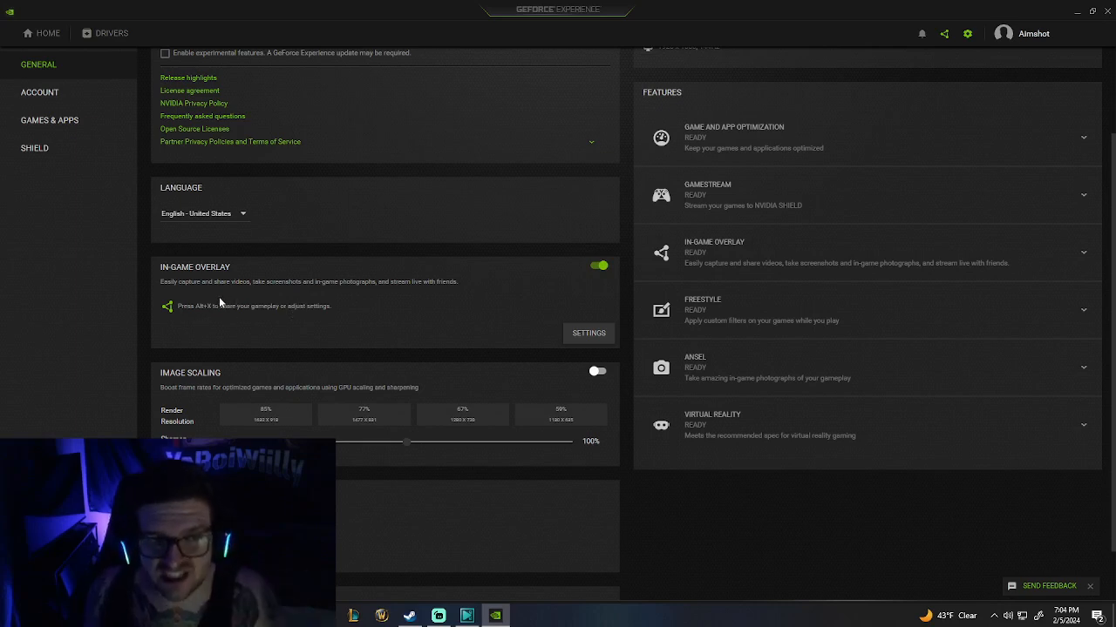
mouse_move(370, 340)
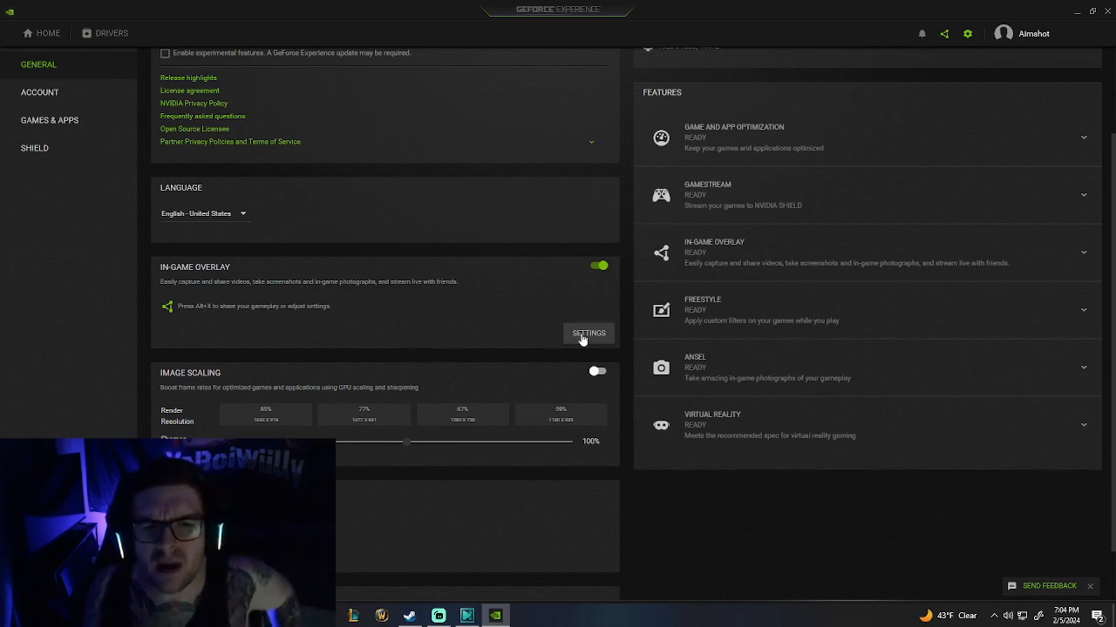
Bring up the in-game overlay settings and browse its Home options list.
left_click(589, 333)
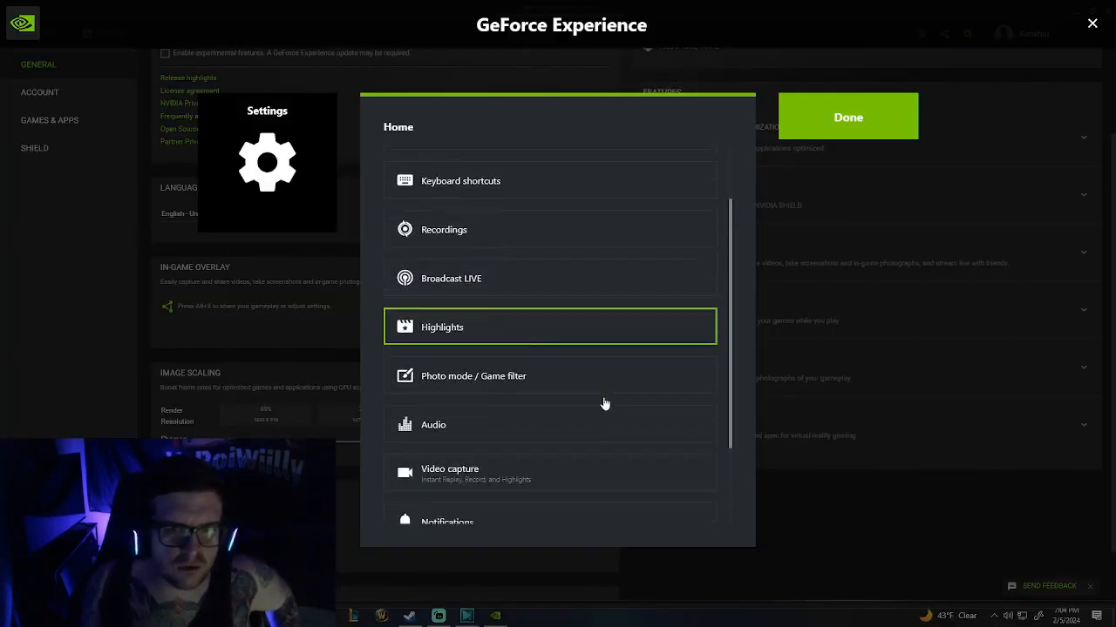
scroll("up", 3)
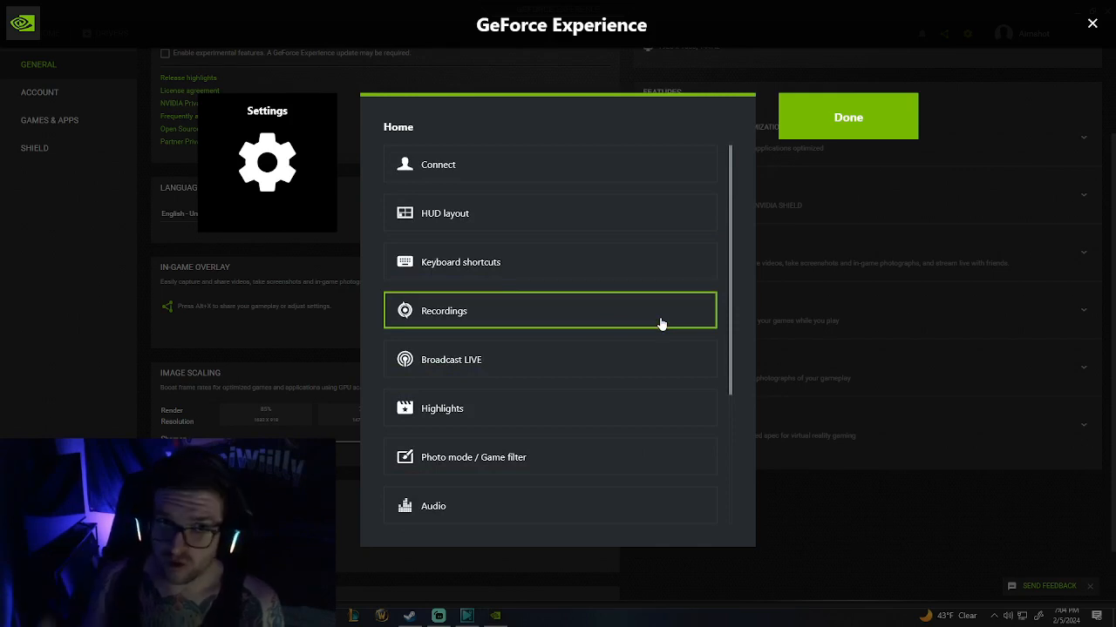
mouse_move(636, 306)
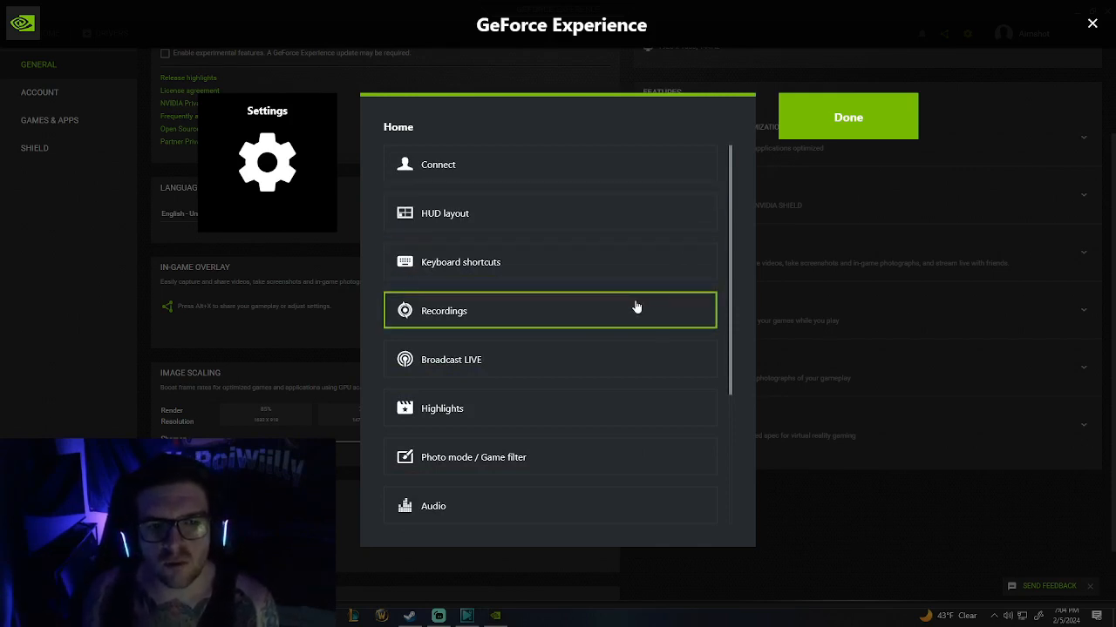
mouse_move(539, 317)
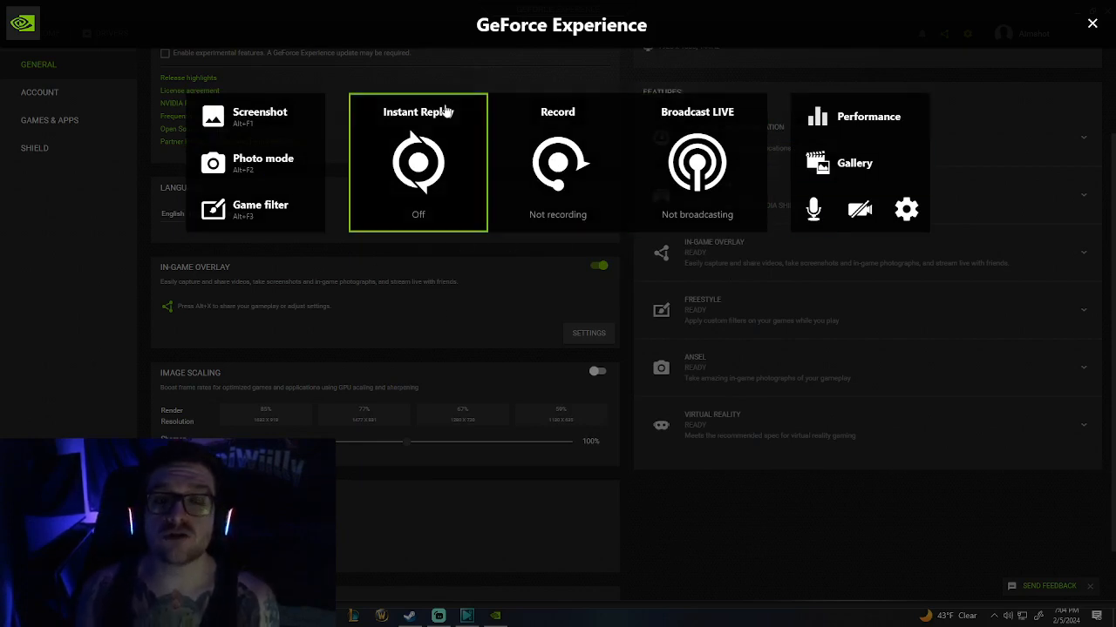
mouse_move(467, 143)
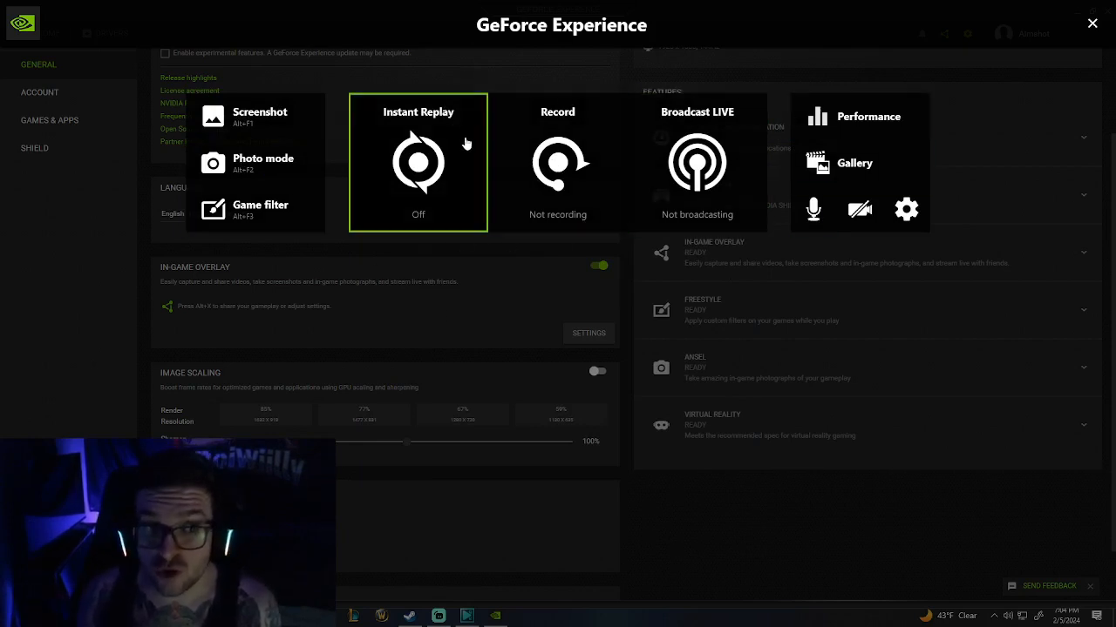
mouse_move(452, 126)
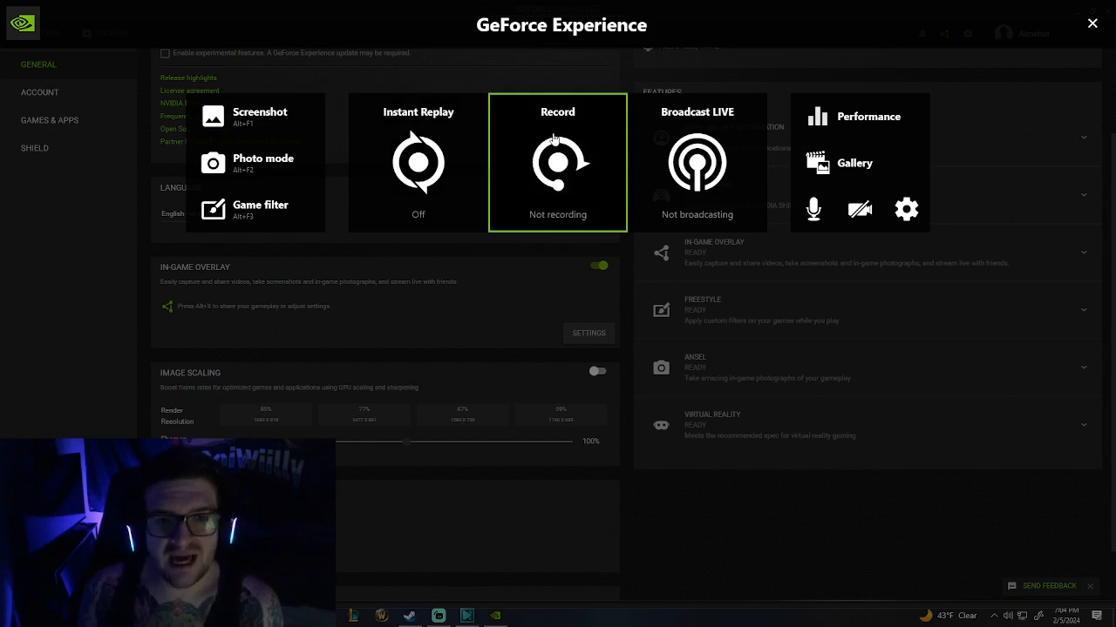
Reveal the Record tile's Start and Settings choices in the overlay.
left_click(557, 160)
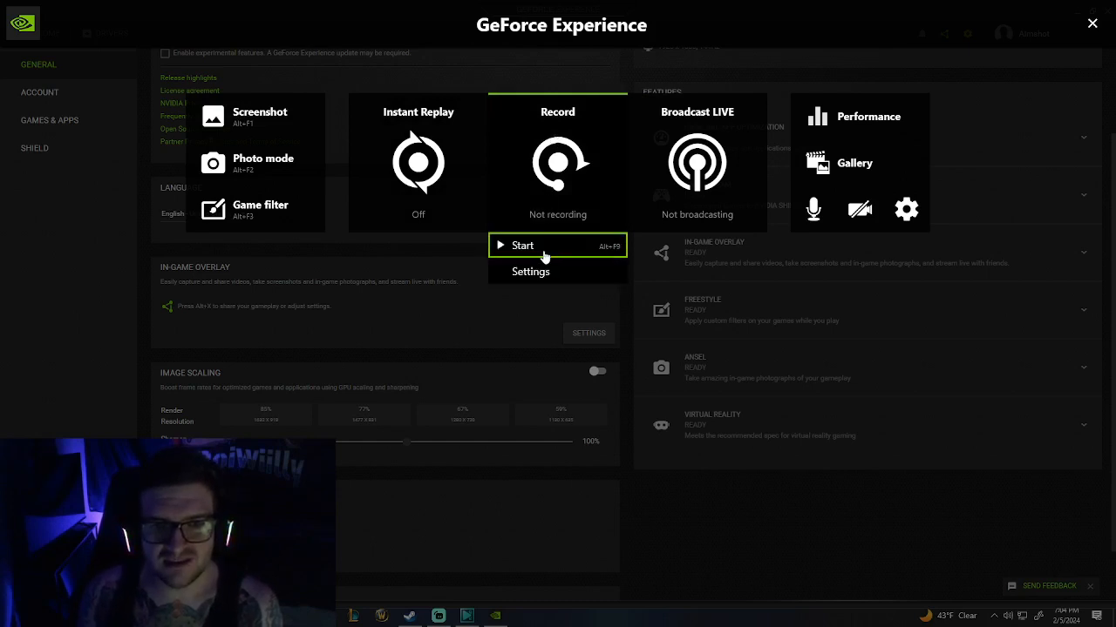
mouse_move(530, 272)
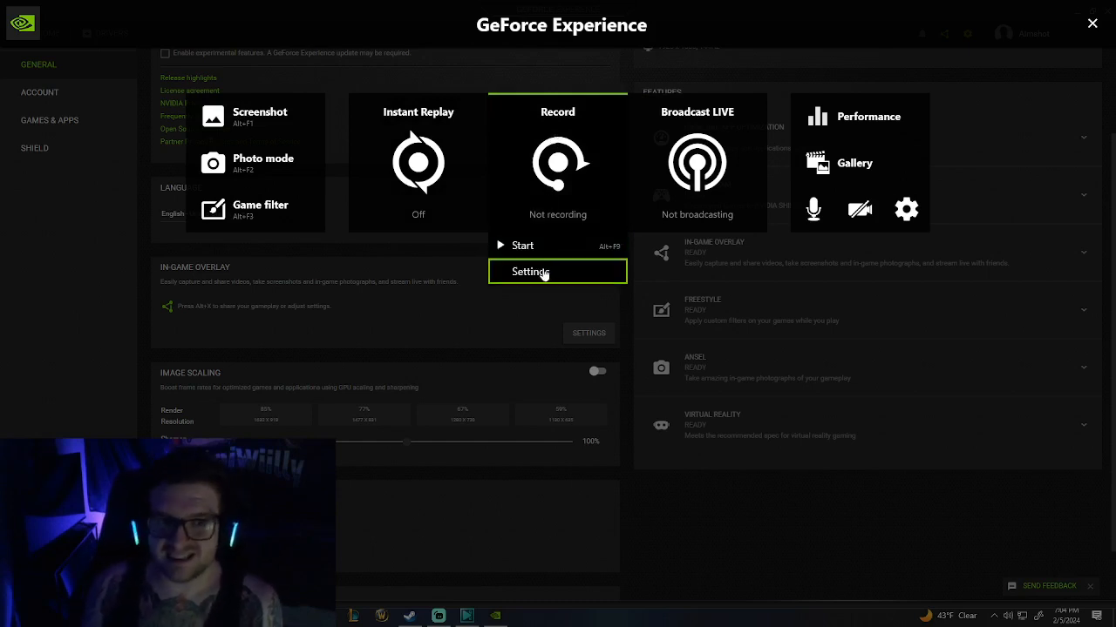
Set Instant Replay length to 15 minutes in video capture settings, save, and return to the overlay settings list.
left_click(530, 272)
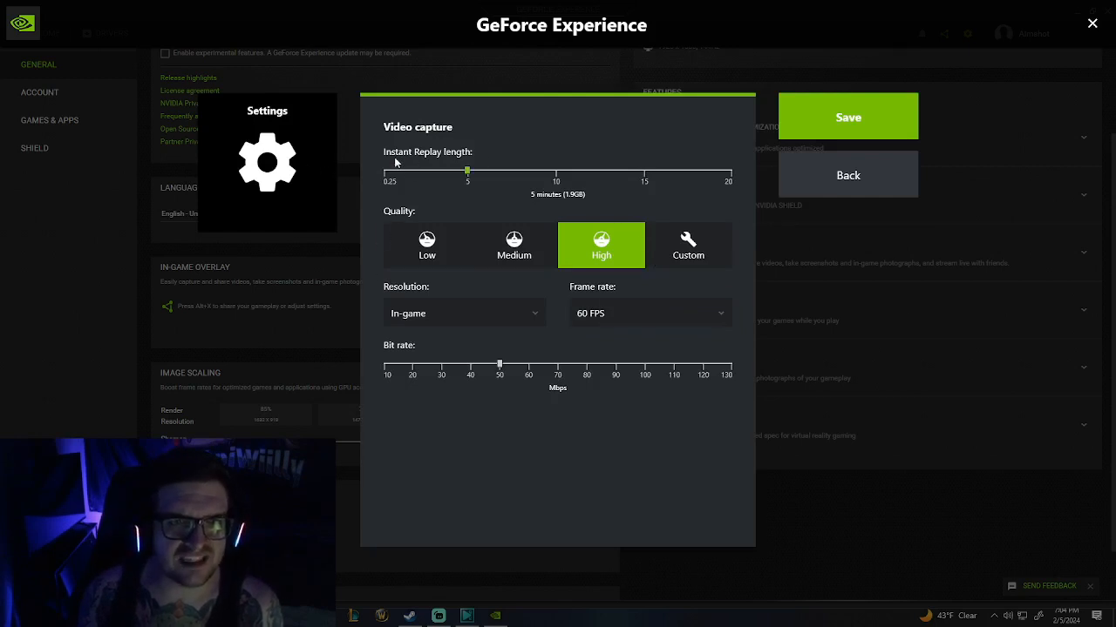
mouse_move(543, 179)
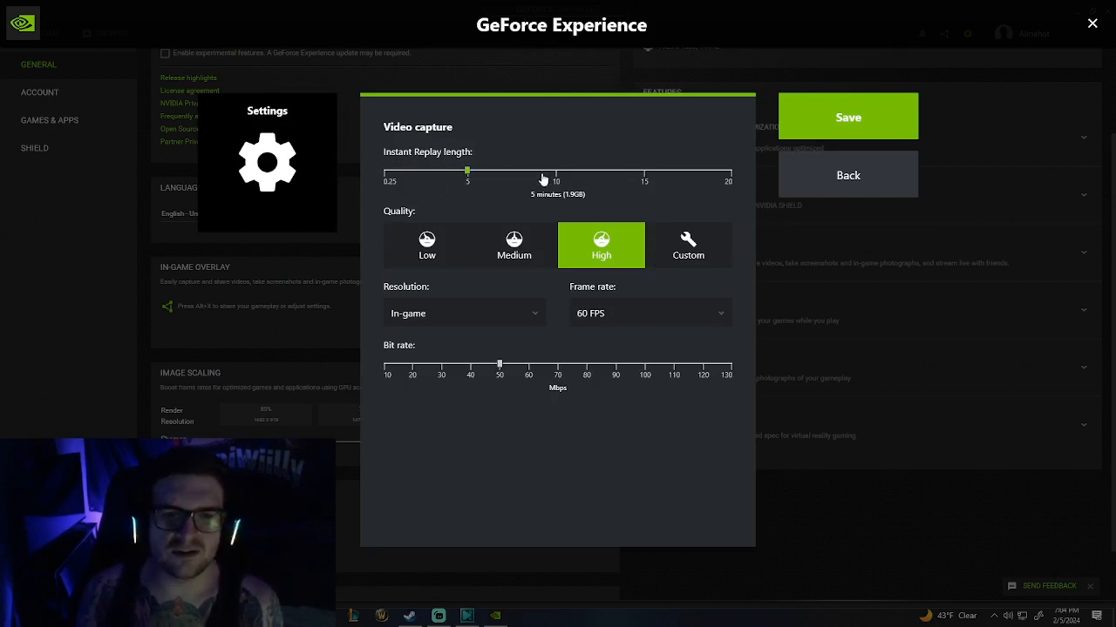
left_click_drag(467, 172, 645, 173)
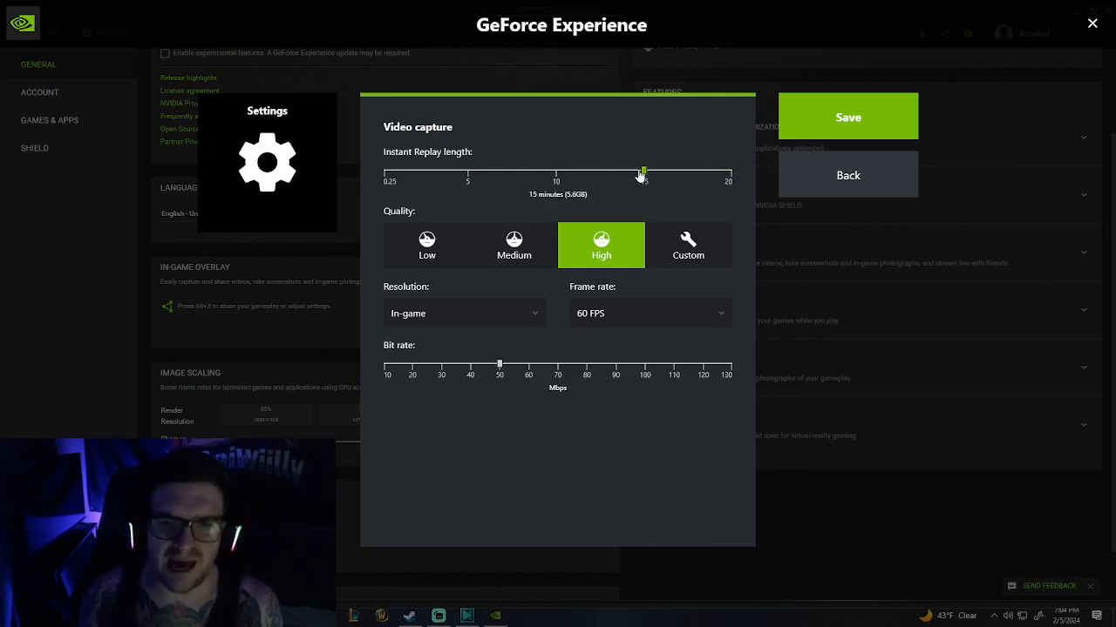
left_click(847, 174)
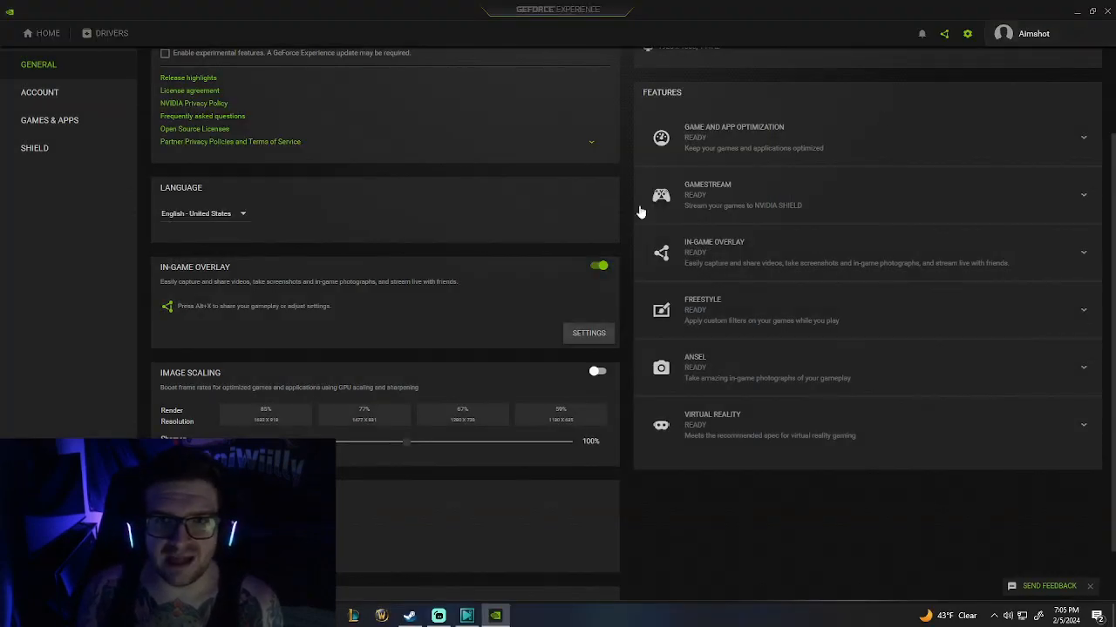
left_click(590, 333)
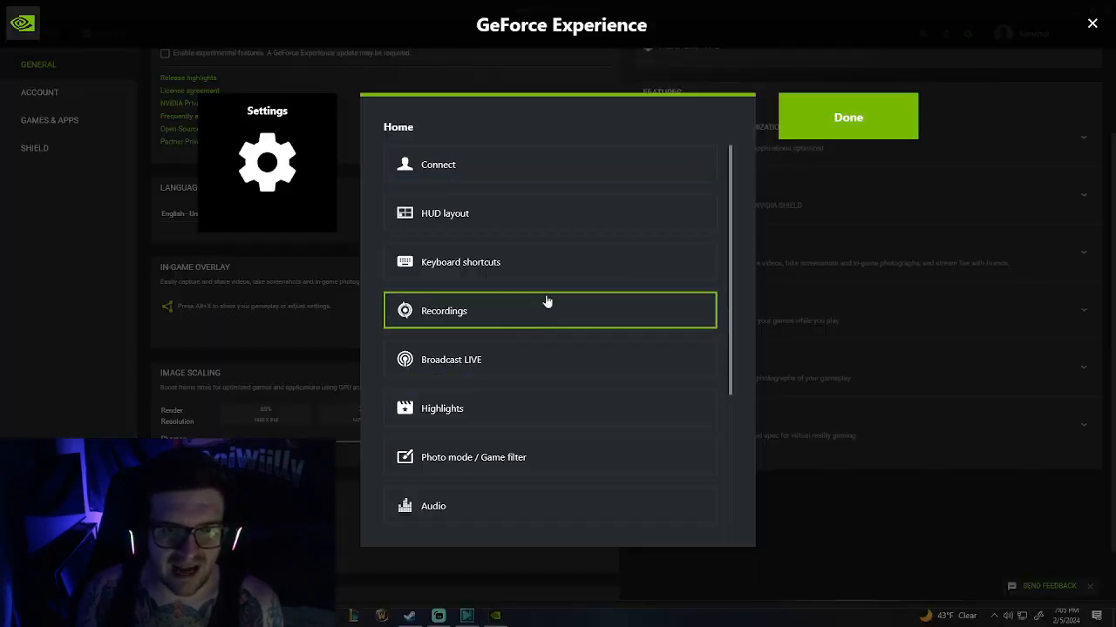
mouse_move(579, 311)
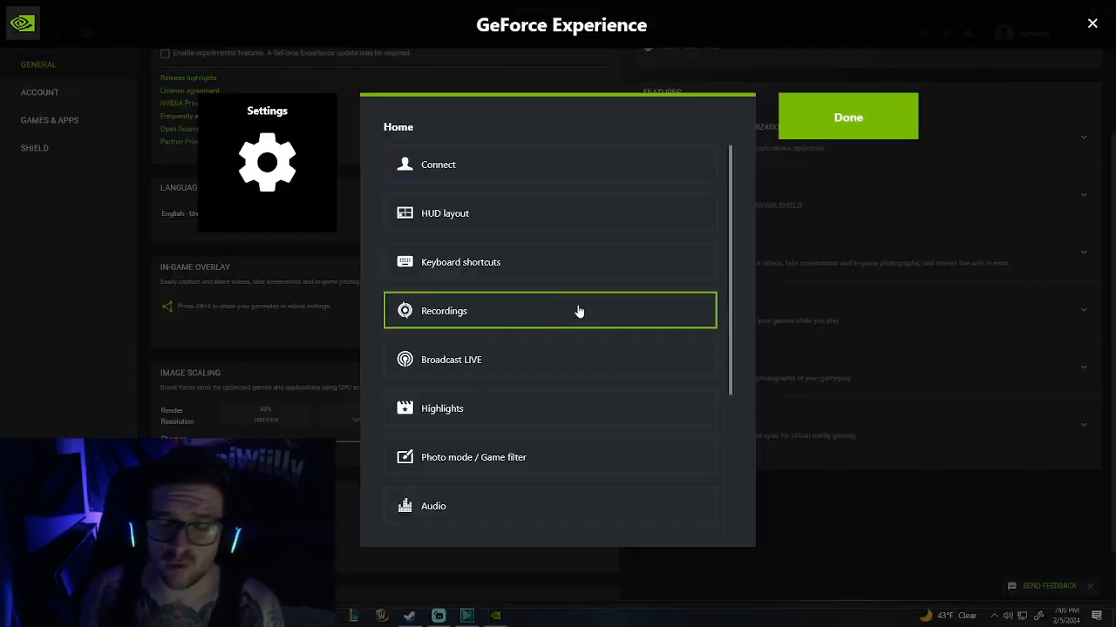